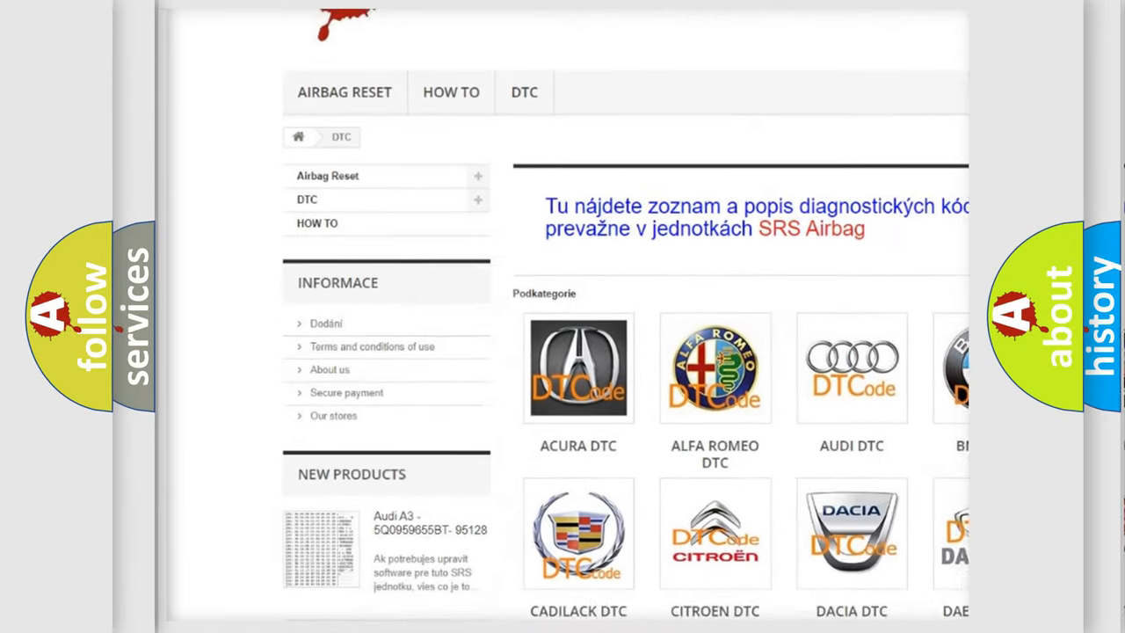
{"action": "scroll", "scroll_direction": "down", "scroll_amount": 3}
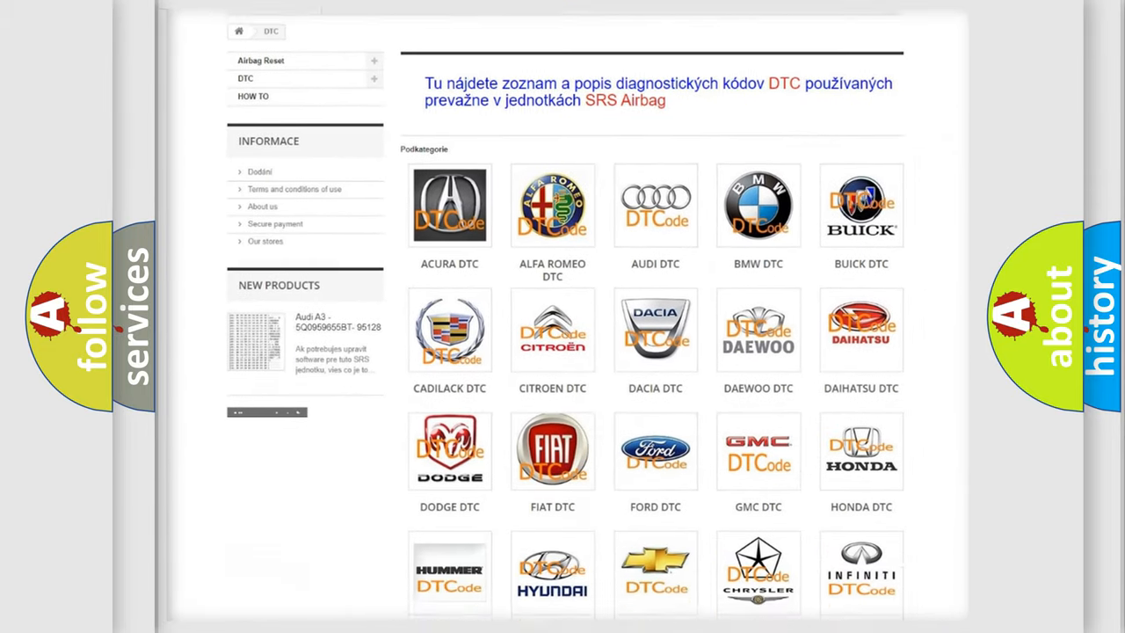
{"action": "scroll", "scroll_direction": "down", "scroll_amount": 3}
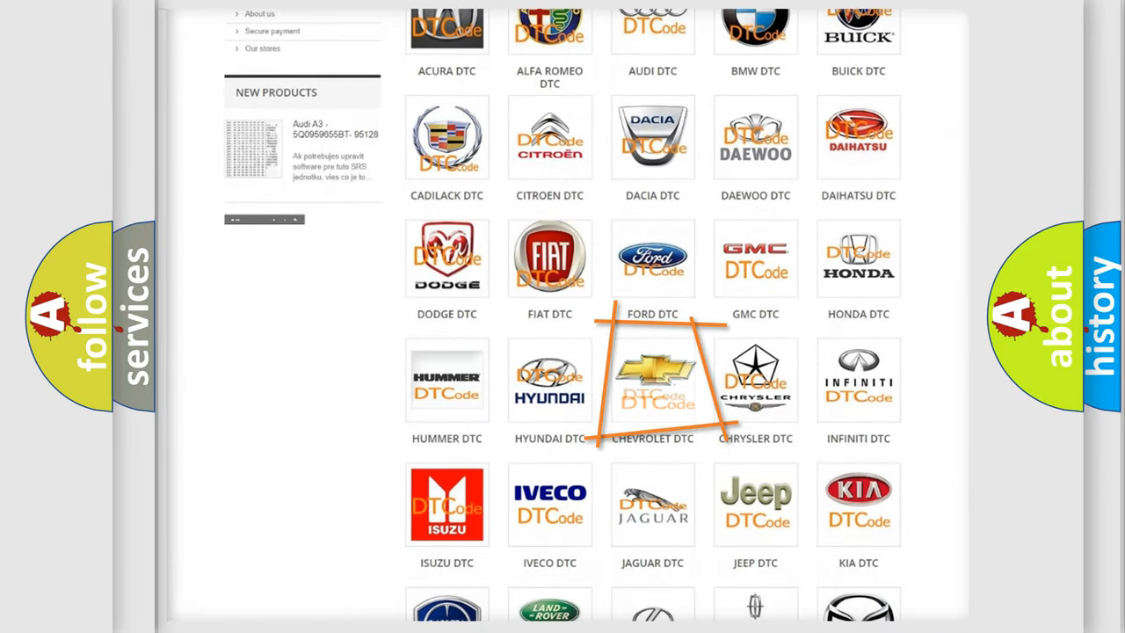